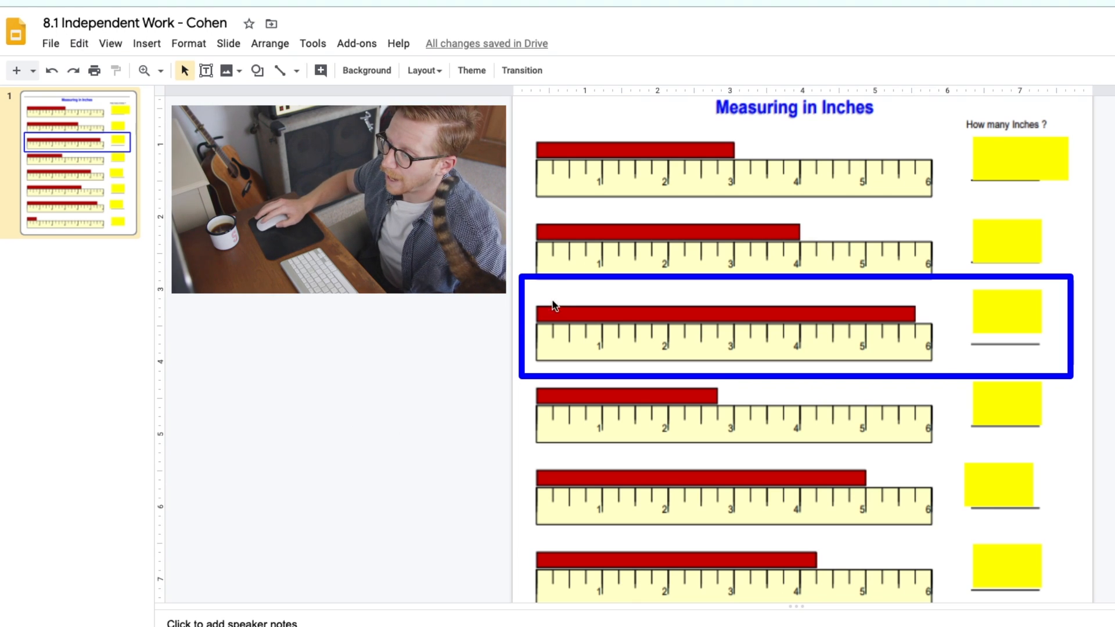
{"action": "mouse_move", "coordinate": [525, 408]}
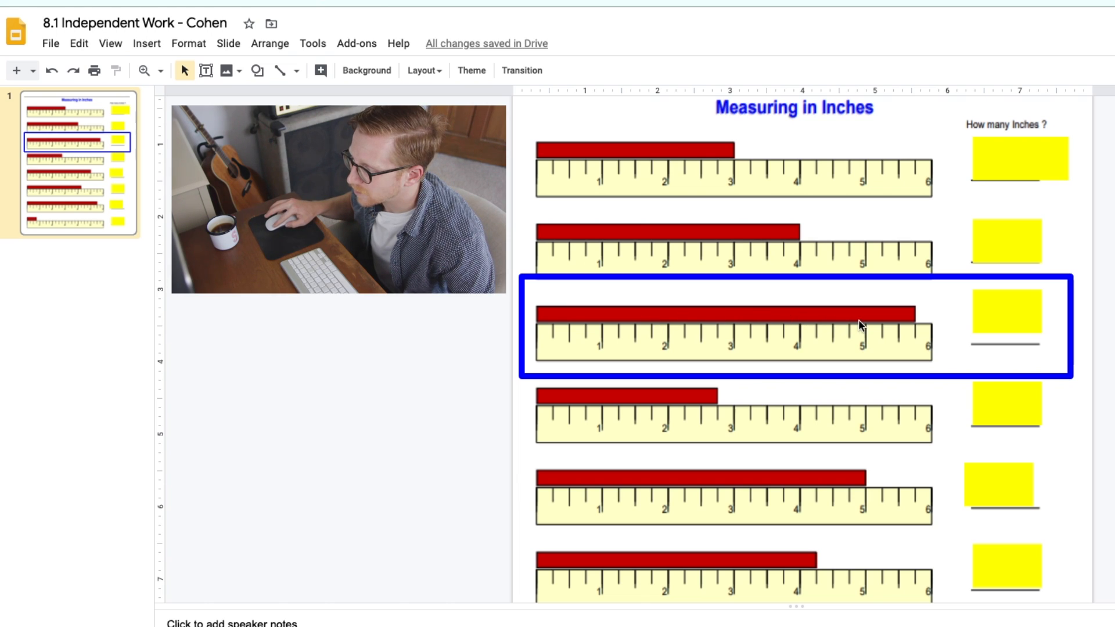
{"action": "mouse_move", "coordinate": [900, 316]}
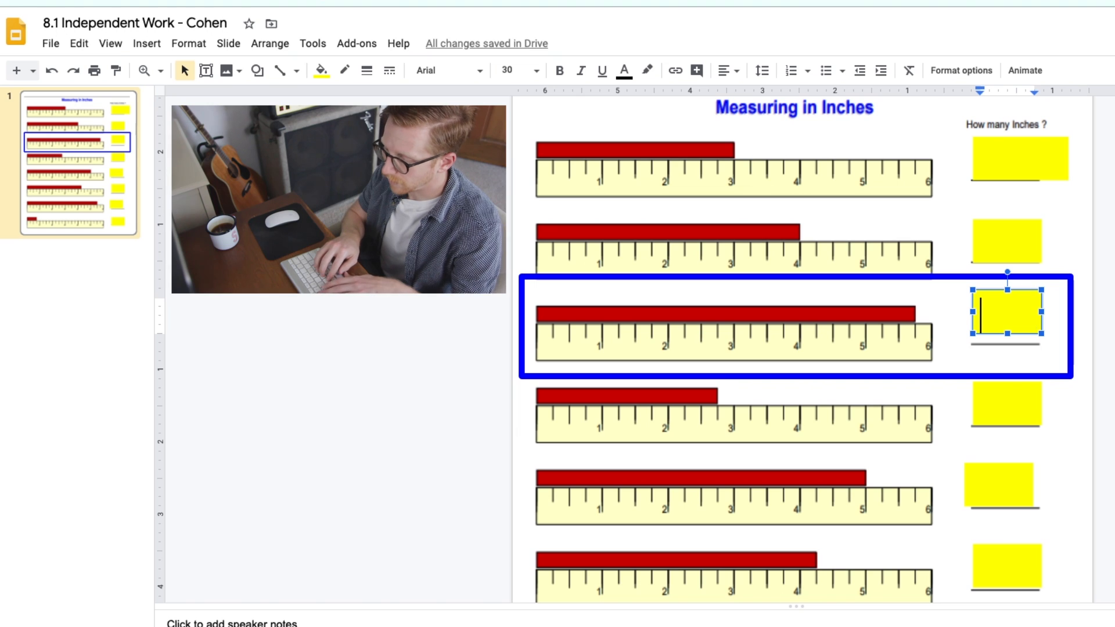
{"action": "type", "text": "6 in."}
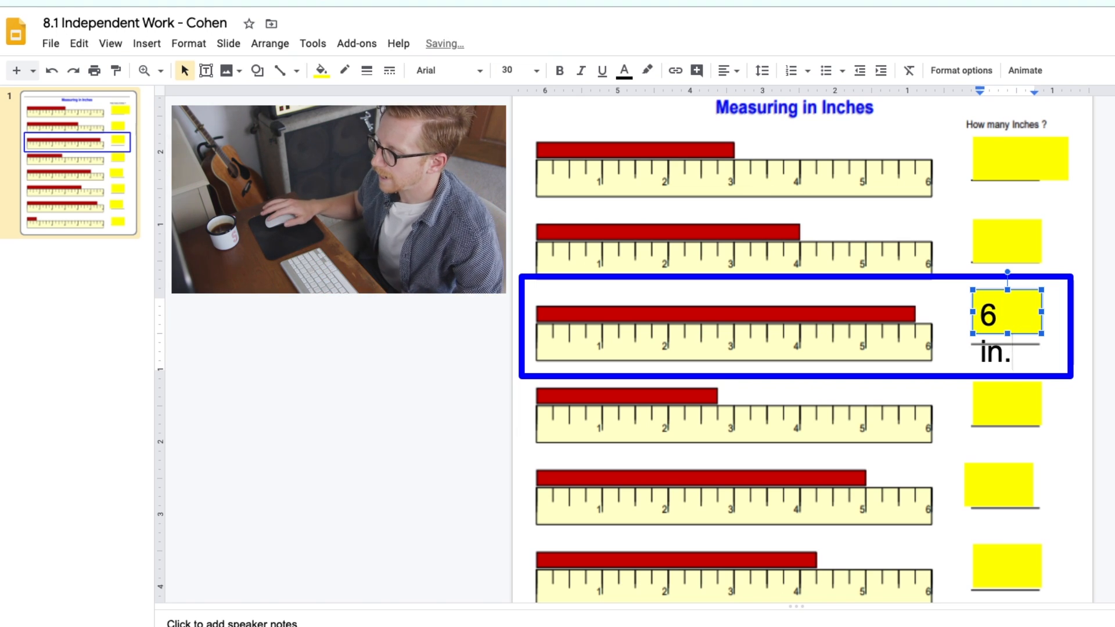